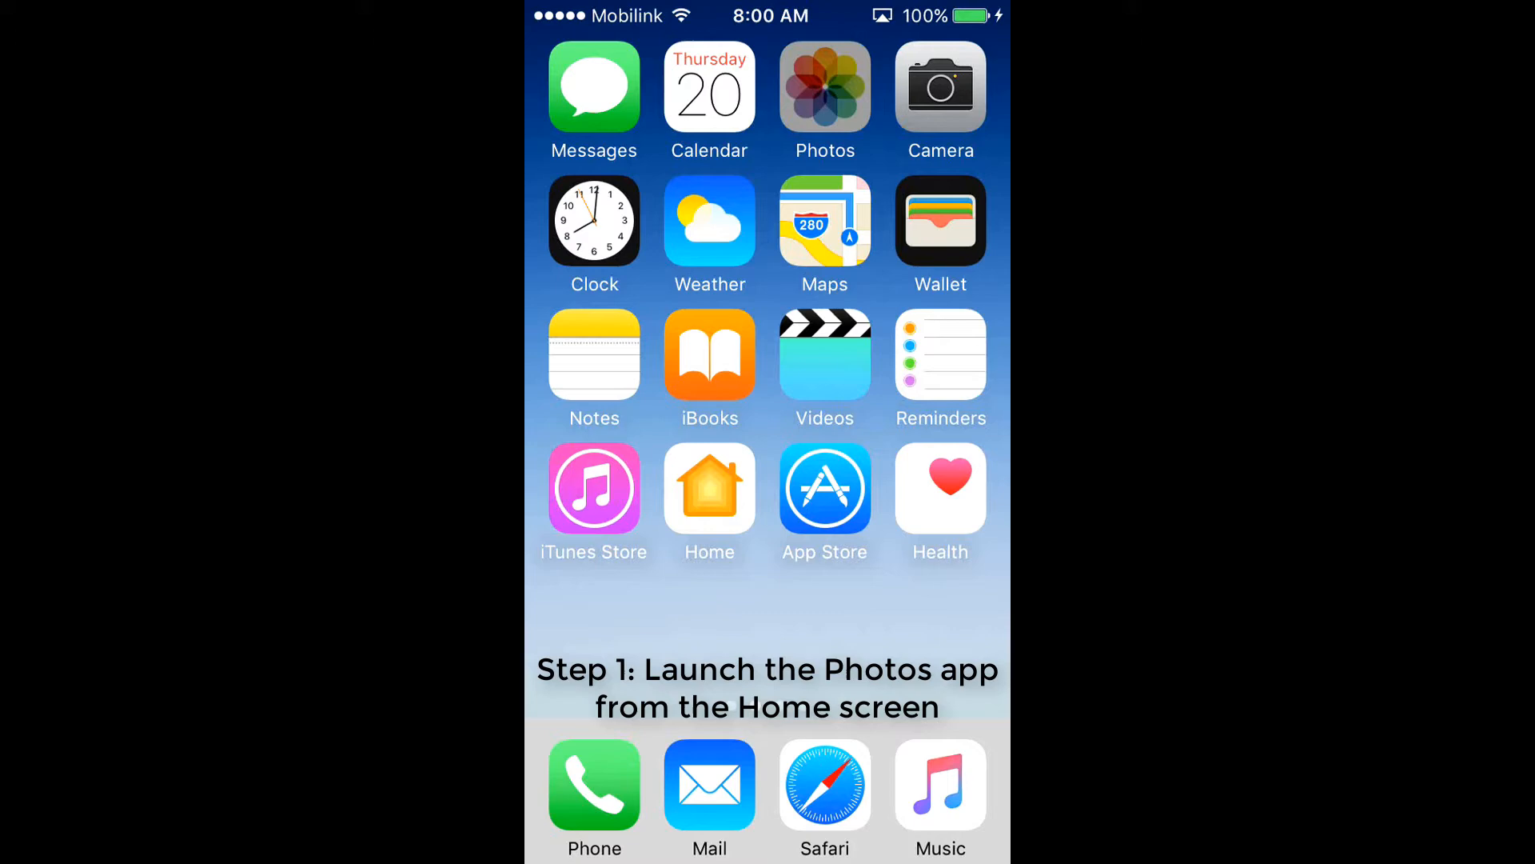
- Open Photos' Recently Deleted album and enter Select mode for its five photos
{"action": "left_click", "coordinate": [824, 87]}
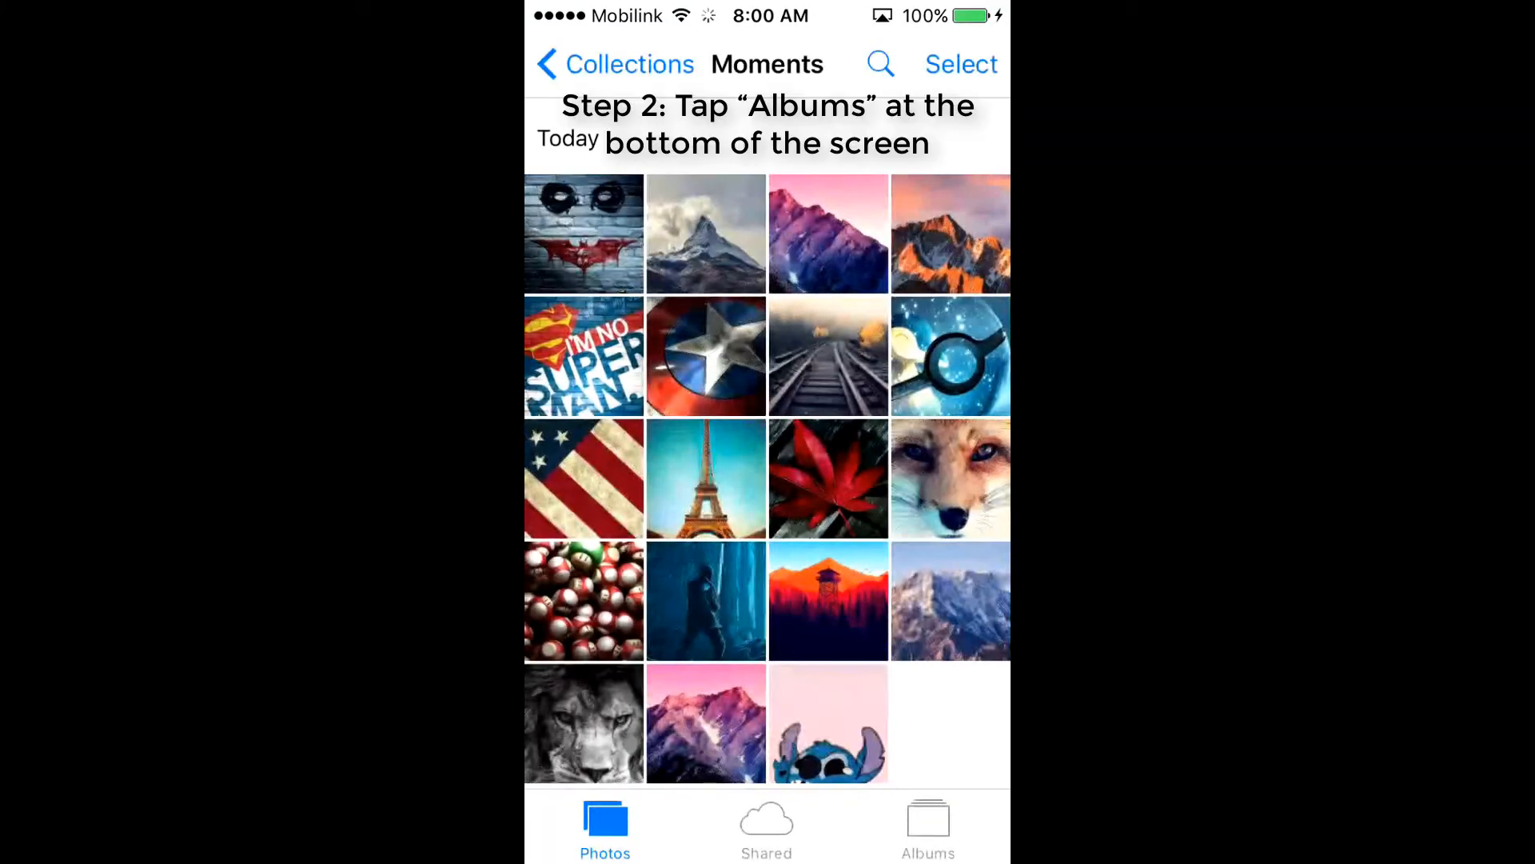
{"action": "left_click", "coordinate": [927, 827]}
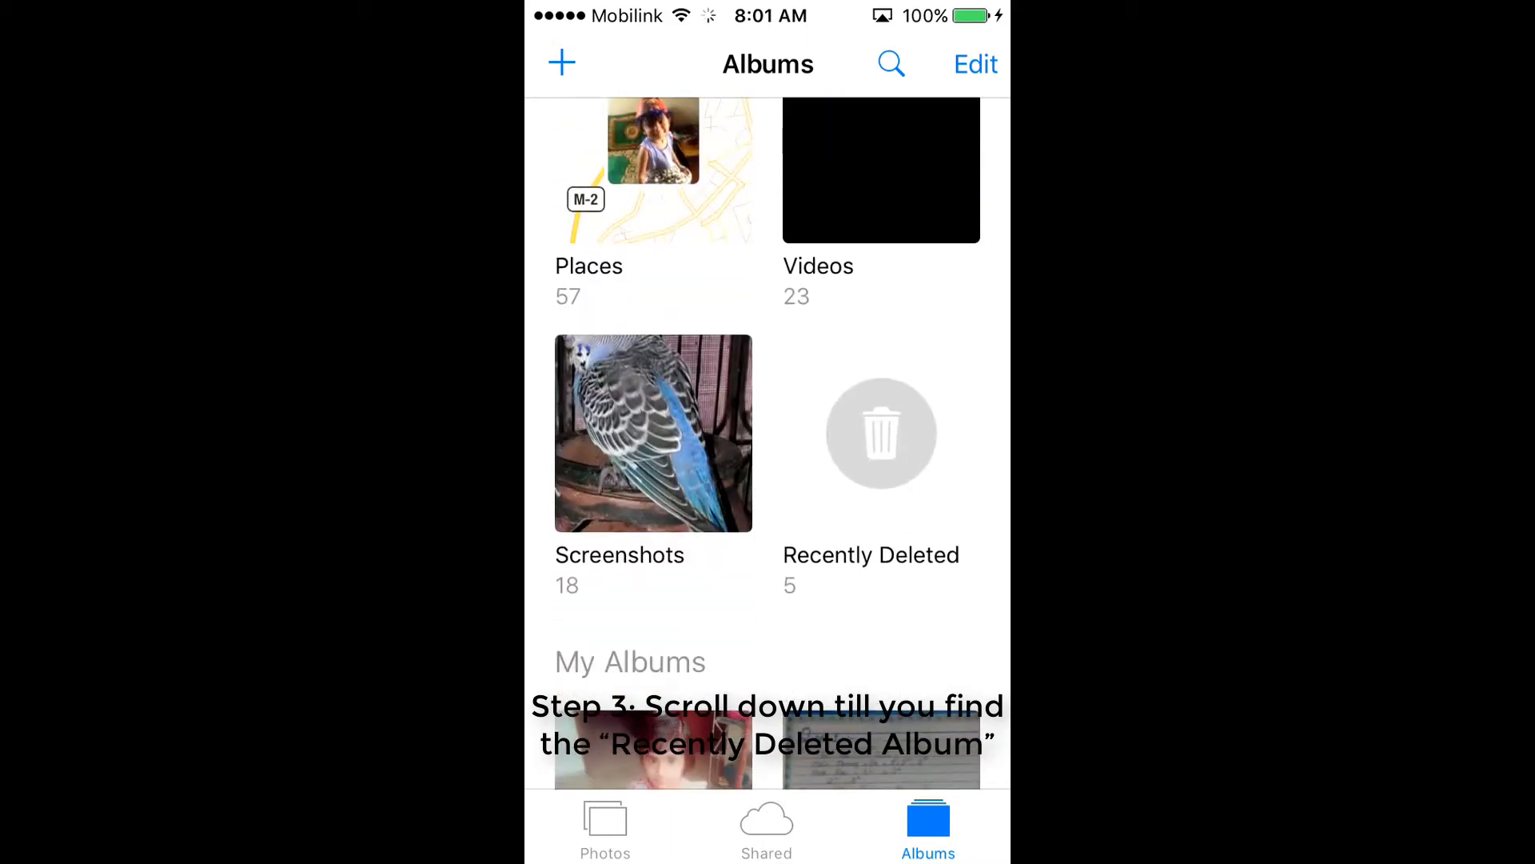
{"action": "left_click", "coordinate": [880, 433]}
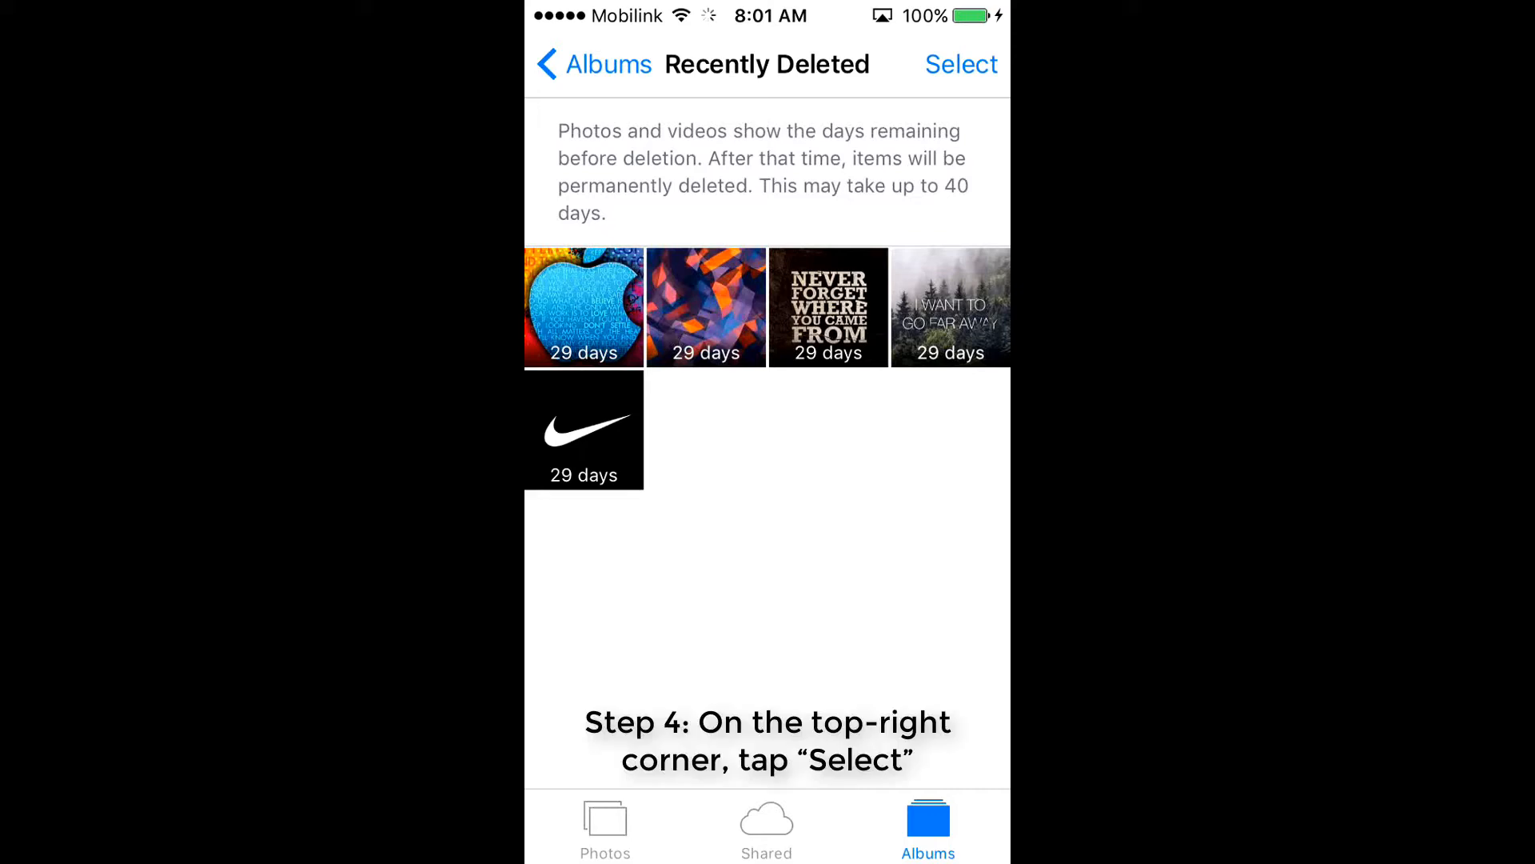
{"action": "left_click", "coordinate": [961, 64]}
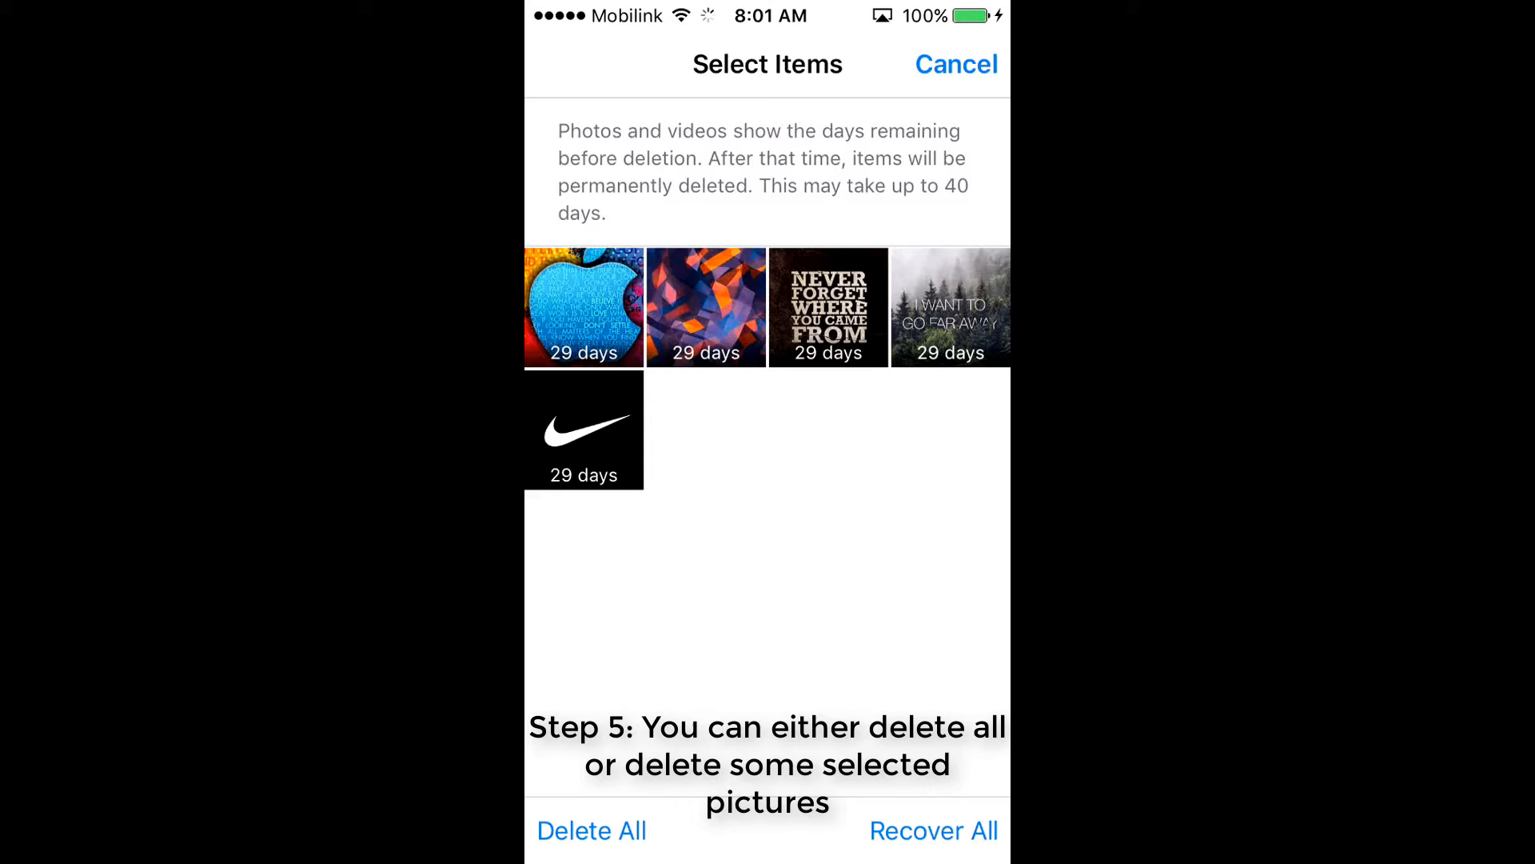
{"action": "left_click", "coordinate": [583, 306]}
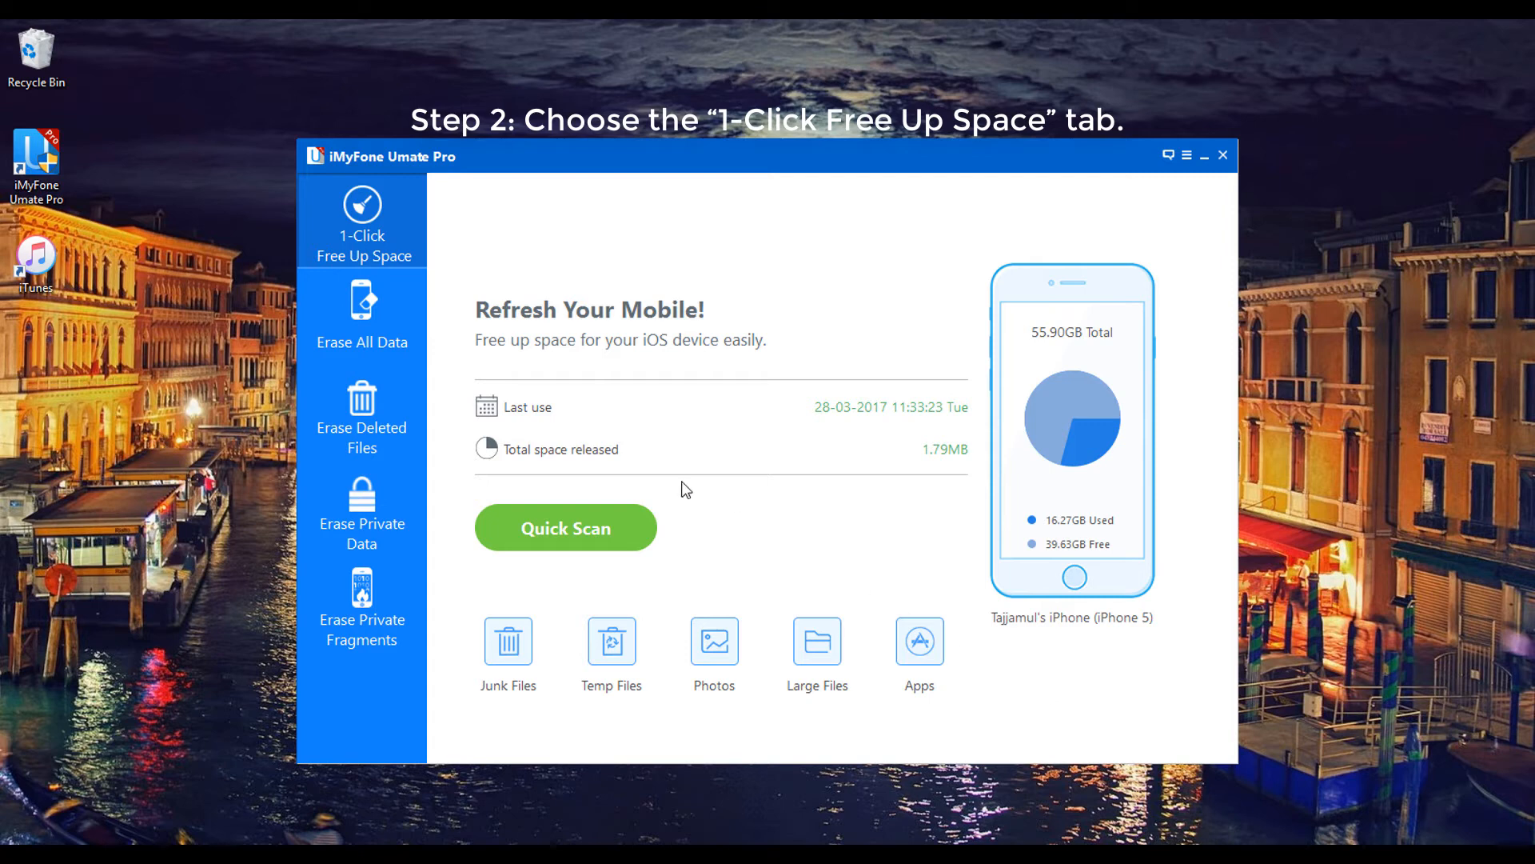
{"action": "mouse_move", "coordinate": [362, 232]}
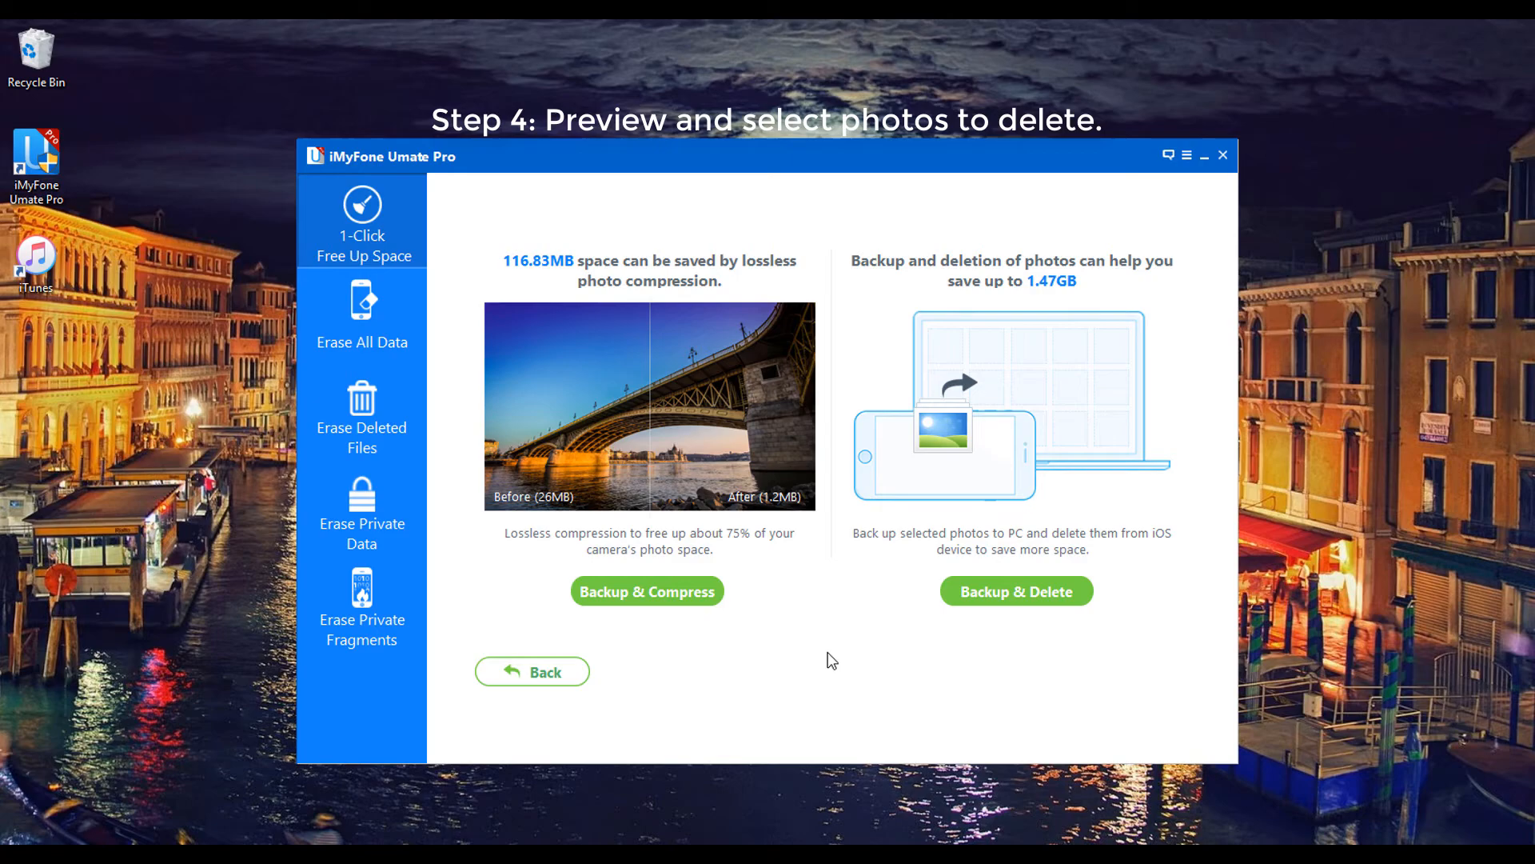
{"action": "mouse_move", "coordinate": [1017, 592]}
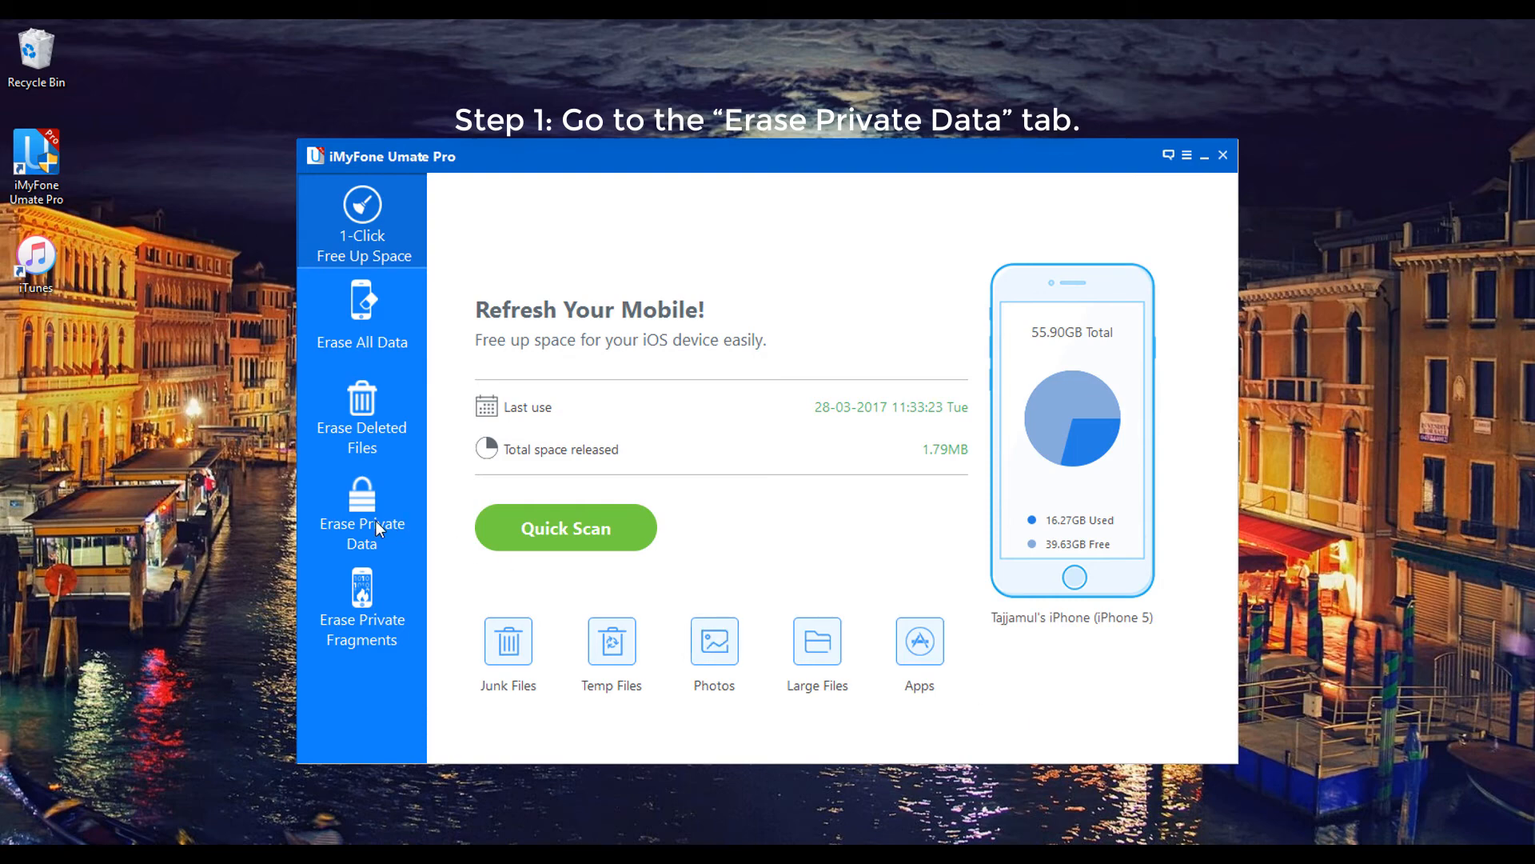
- Scan the iPhone in Erase Private Data and tick a mountain photo for erasure
{"action": "left_click", "coordinate": [362, 509]}
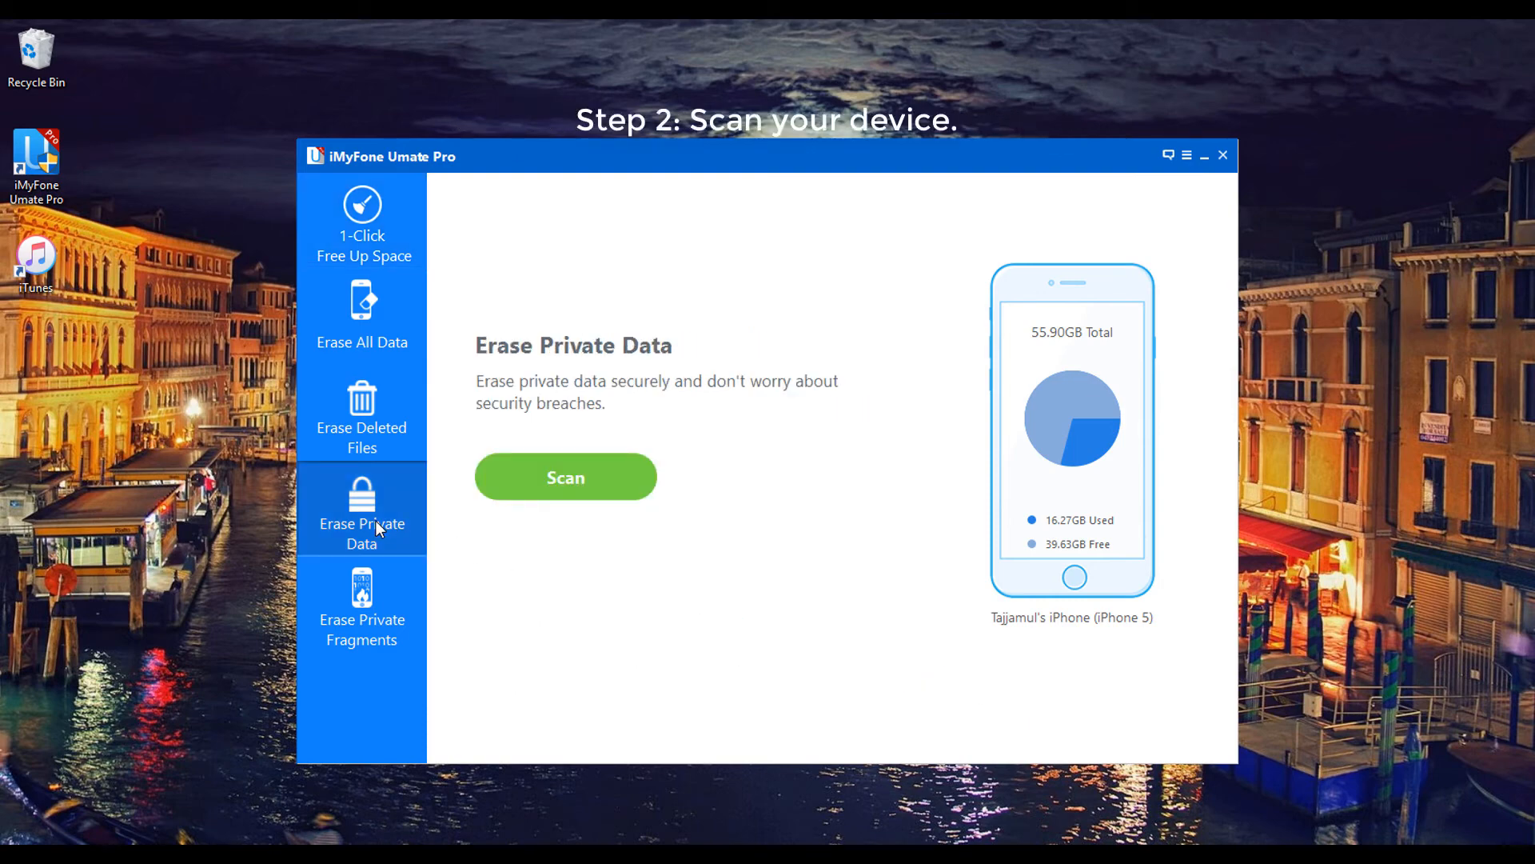
{"action": "left_click", "coordinate": [565, 476]}
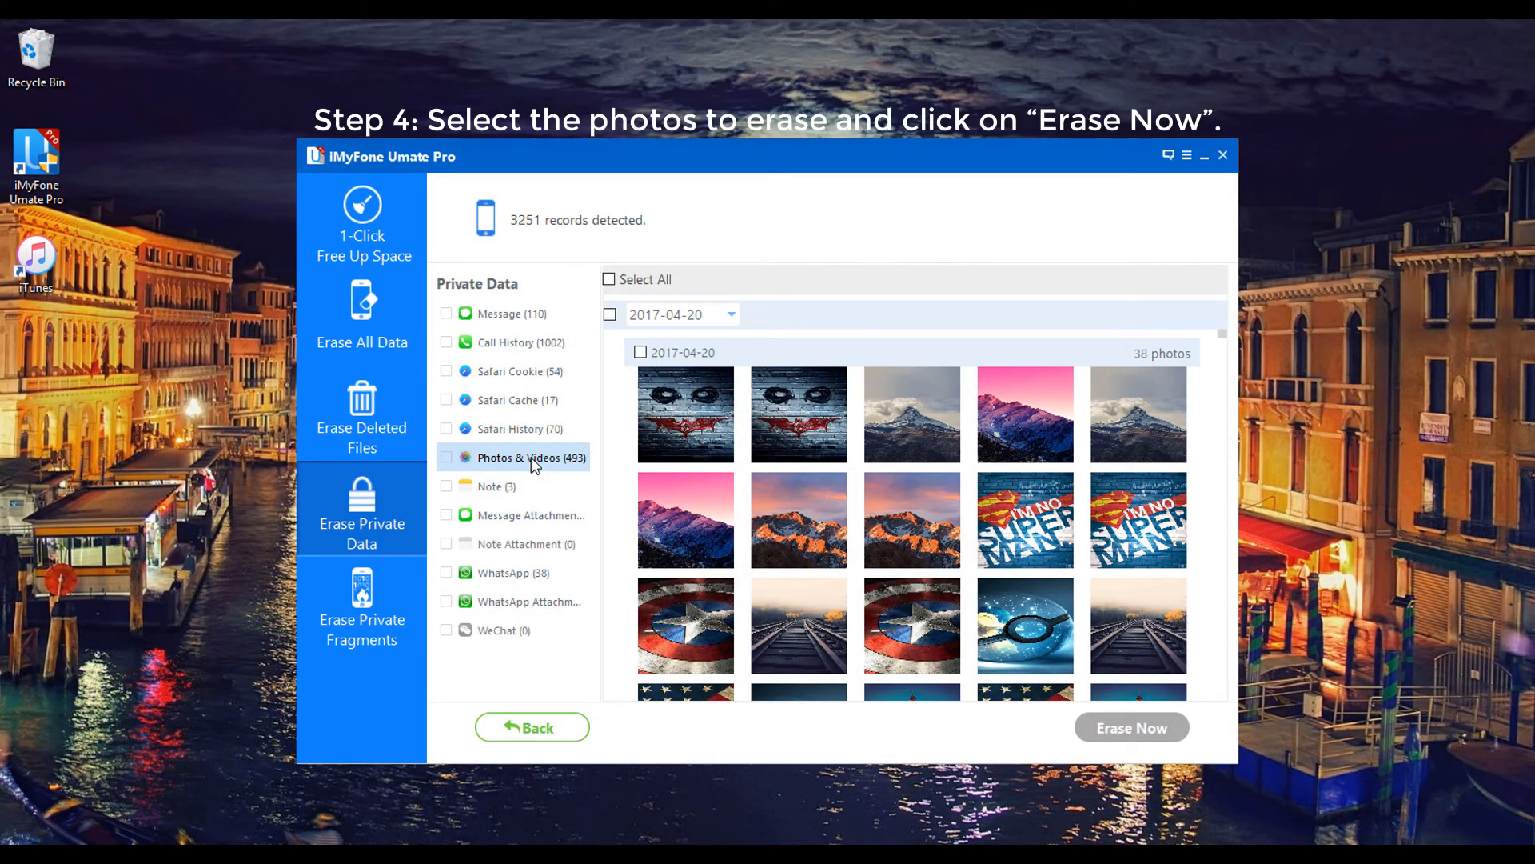
{"action": "left_click", "coordinate": [610, 279]}
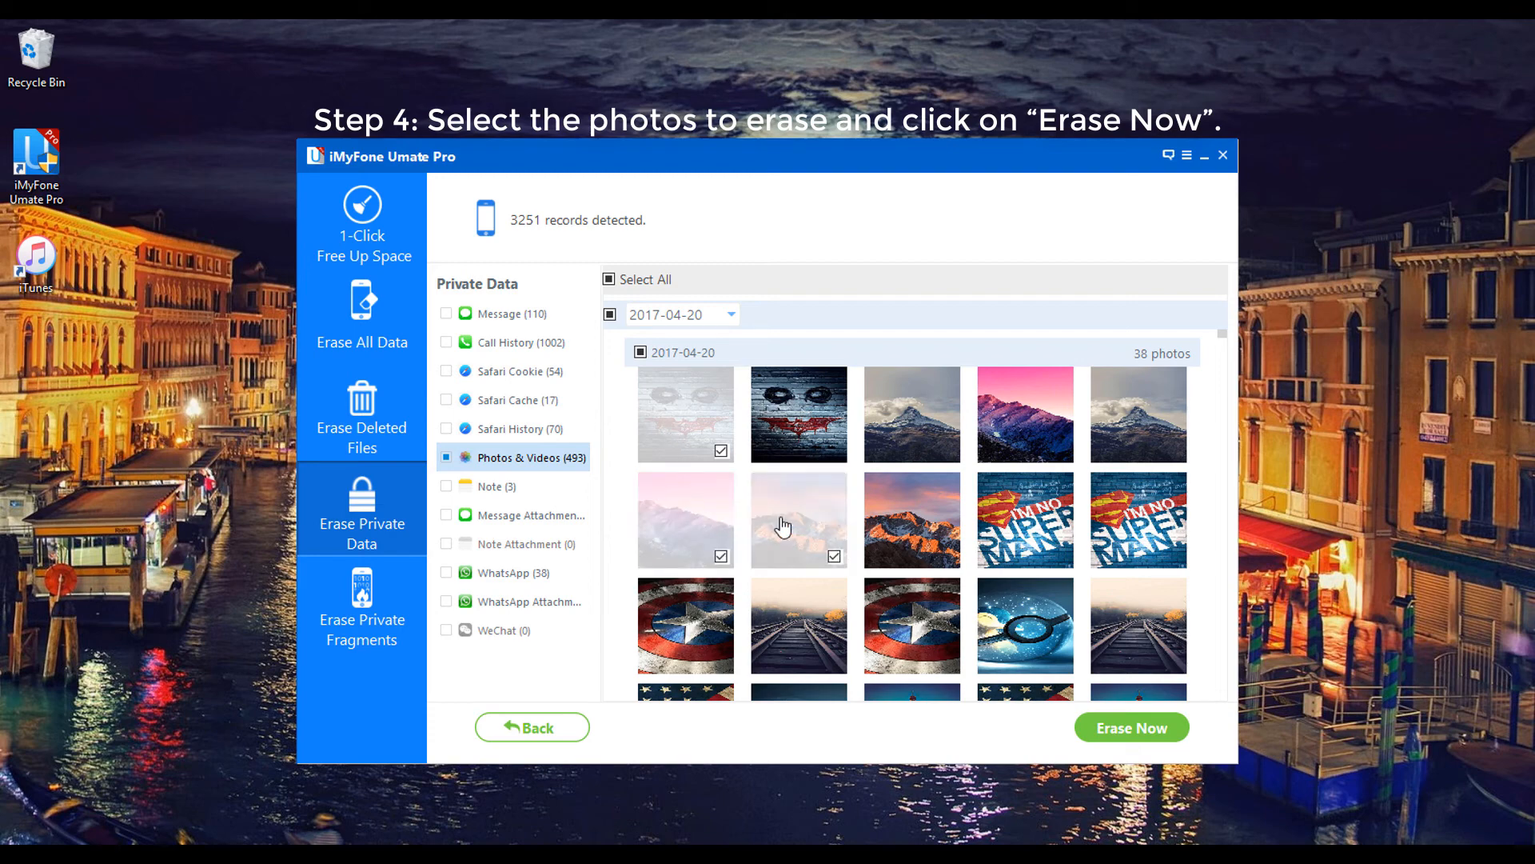